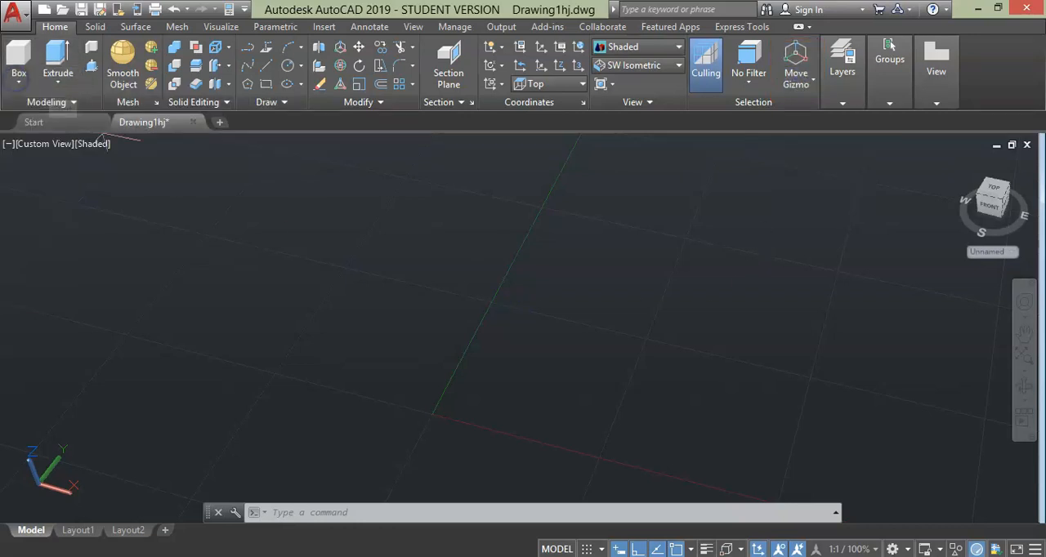
- Pan the box into view and begin a 3D Move of it from a base point on its top
click(389, 303)
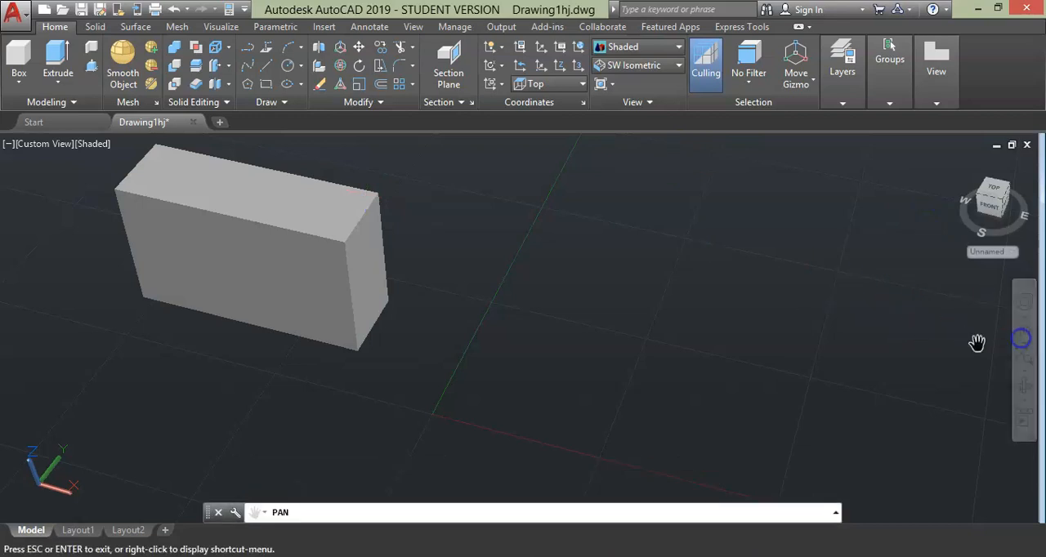
drag(977, 342, 514, 487)
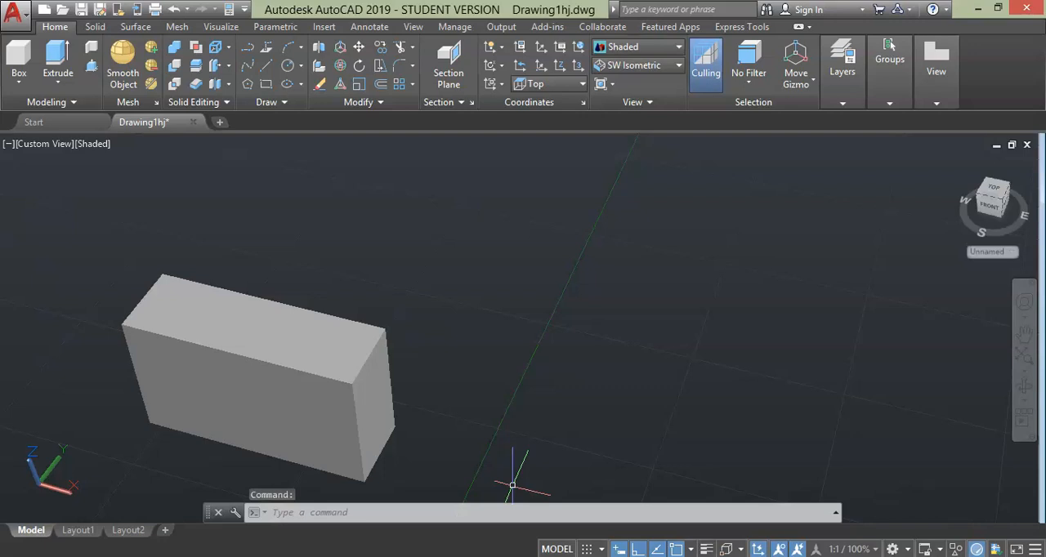
click(340, 46)
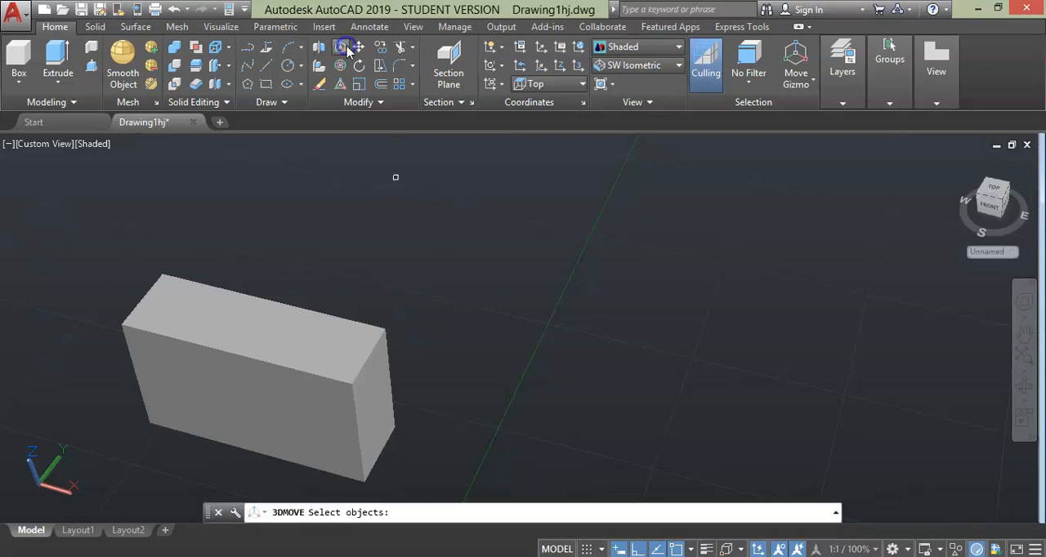
click(254, 368)
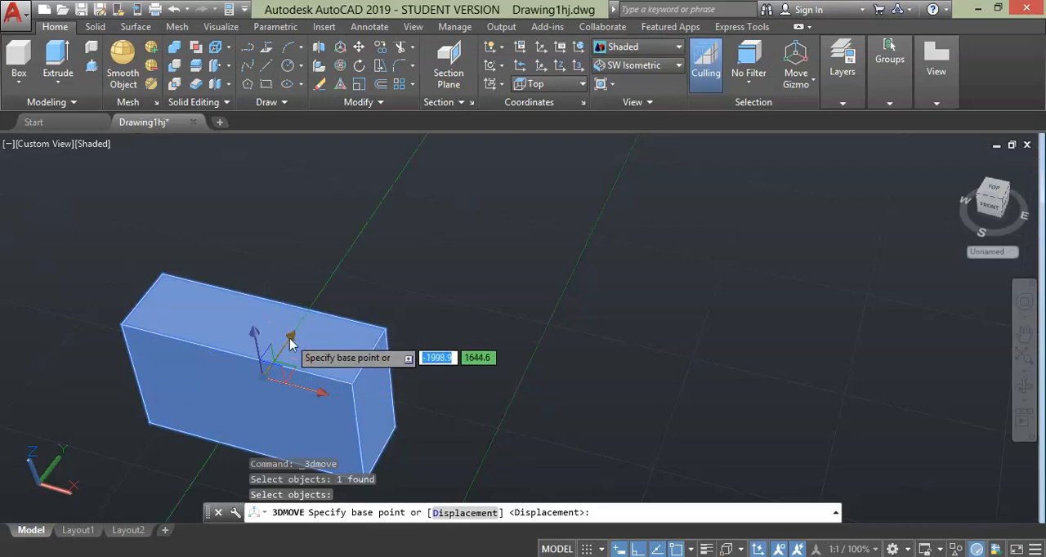
click(291, 339)
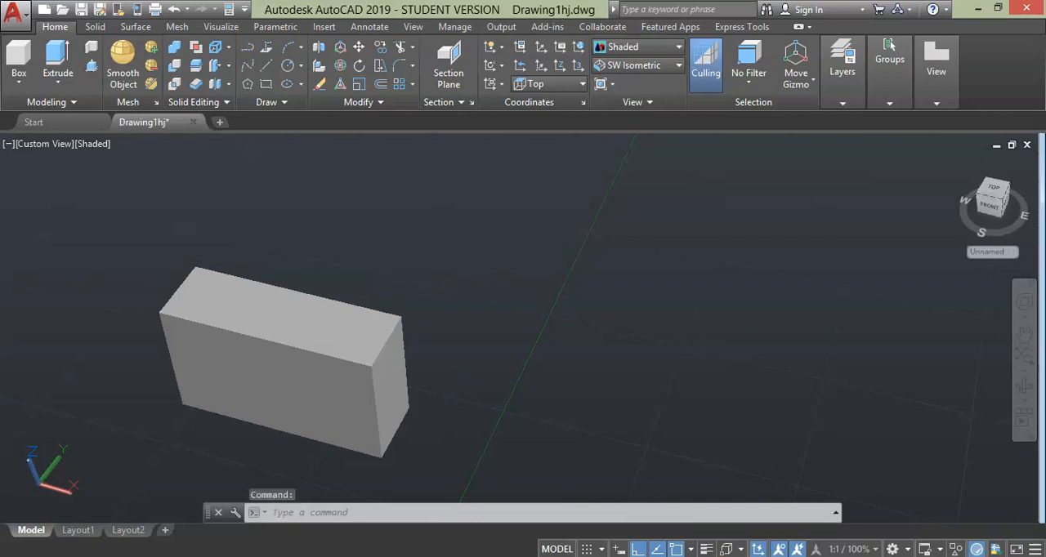
mouse_move(342, 172)
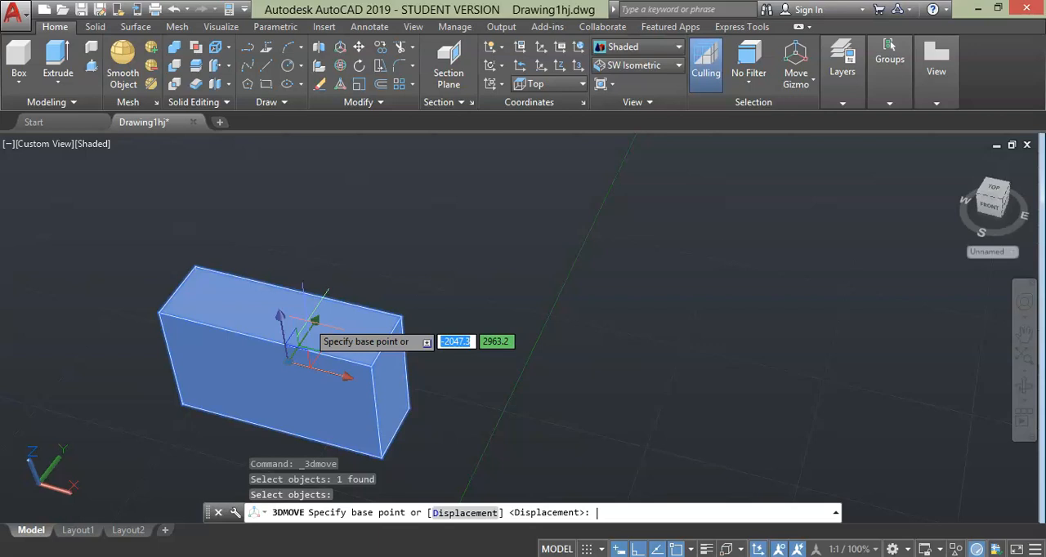
mouse_move(313, 327)
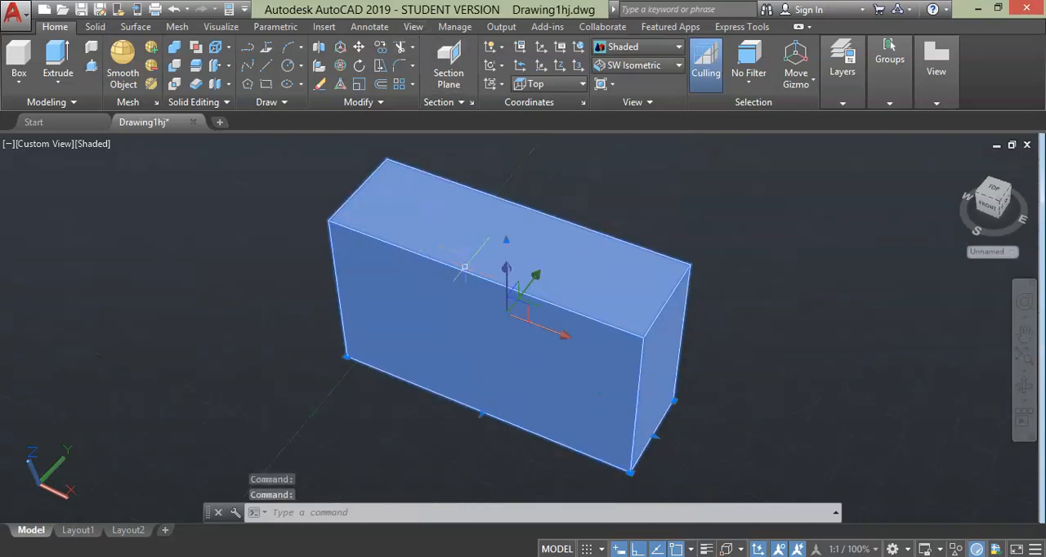
mouse_move(538, 301)
text(PAN)
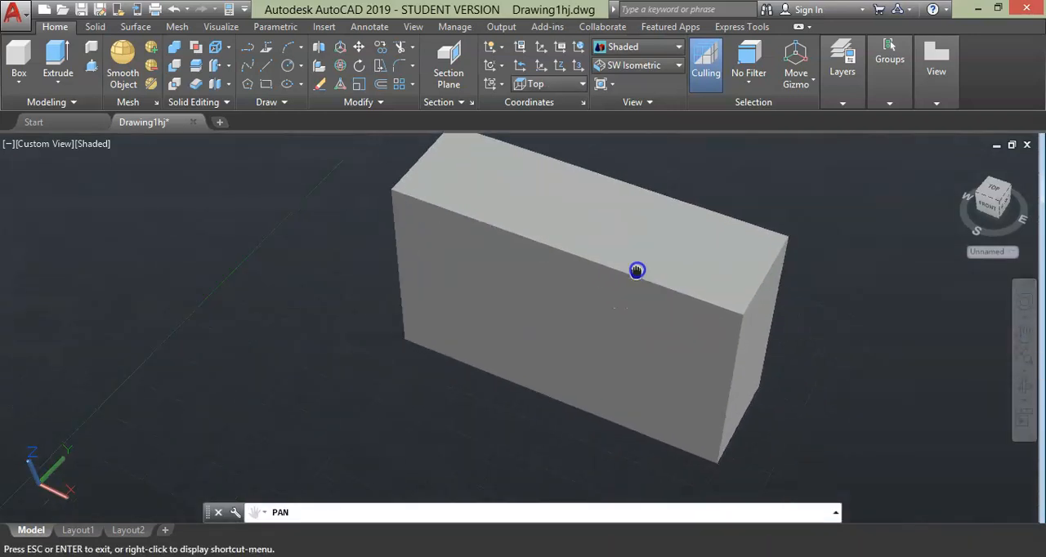
- Orbit the view to look down on the box from a steeper angle
click(637, 269)
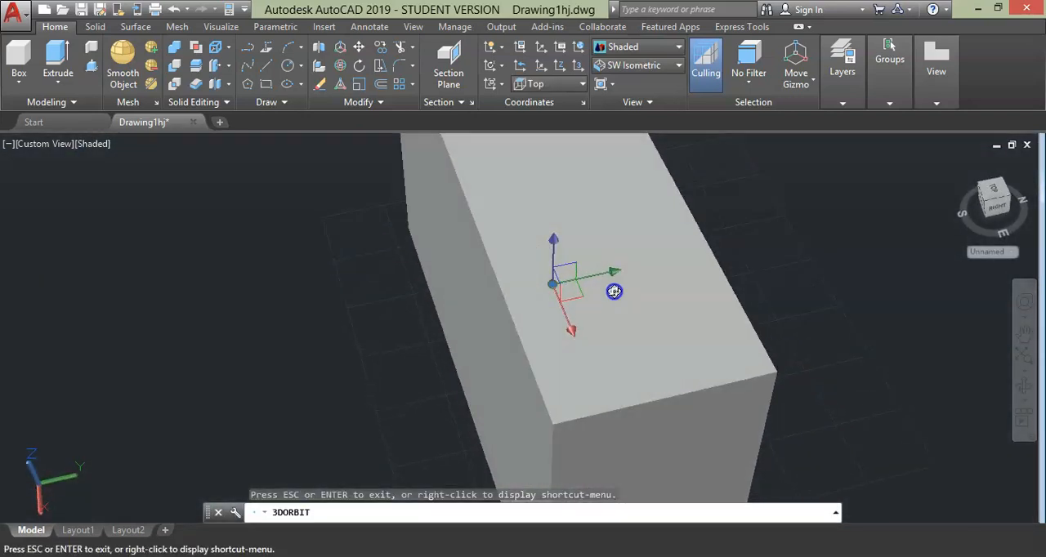
drag(614, 291, 552, 311)
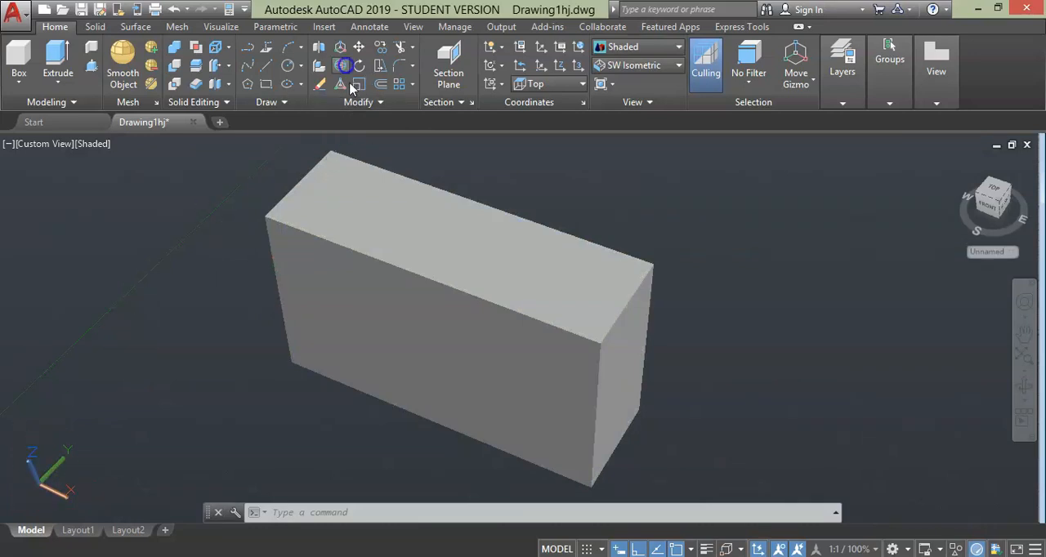
- Begin a 3D Rotate of the box with the gizmo placed on its front face
click(344, 66)
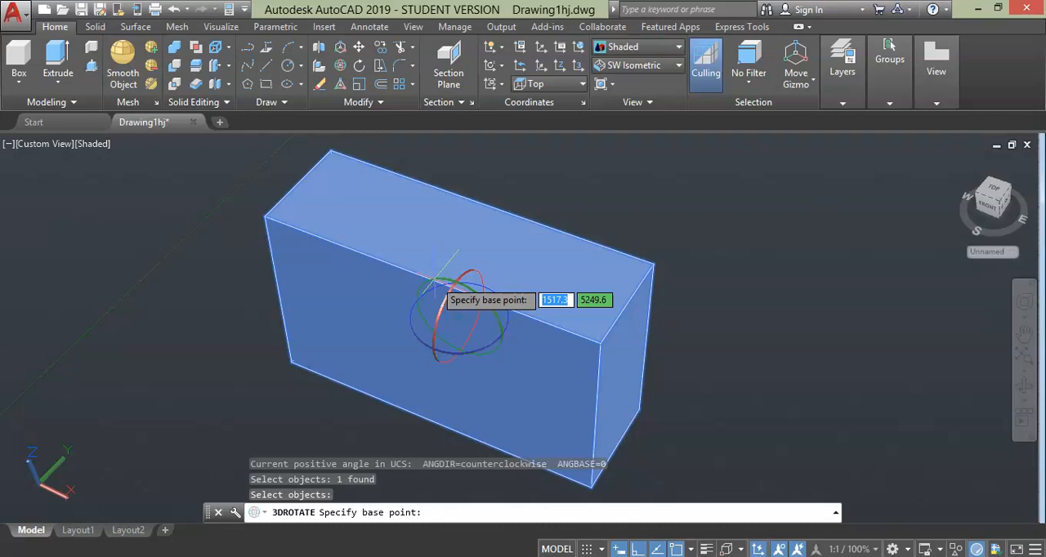
mouse_move(445, 312)
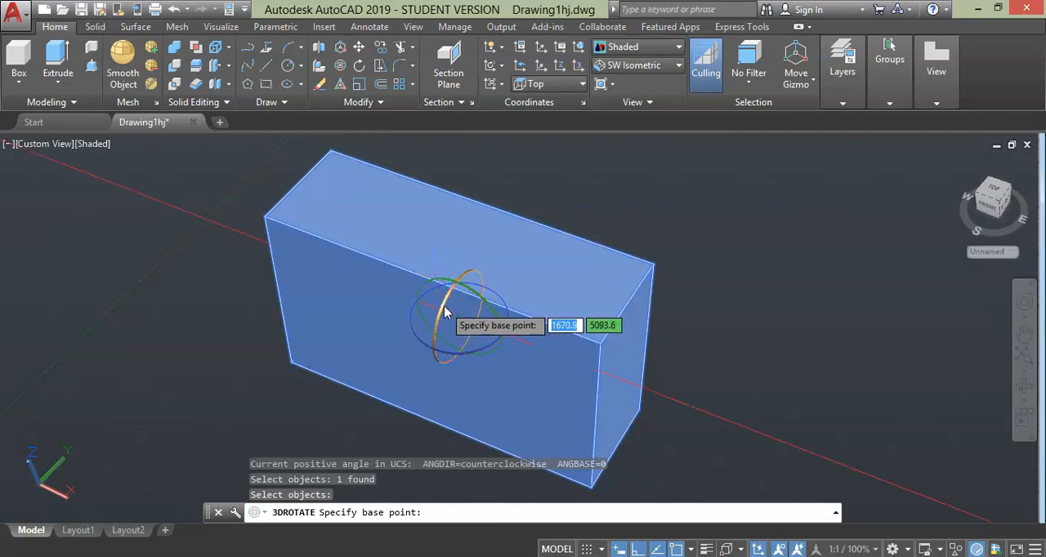
mouse_move(441, 309)
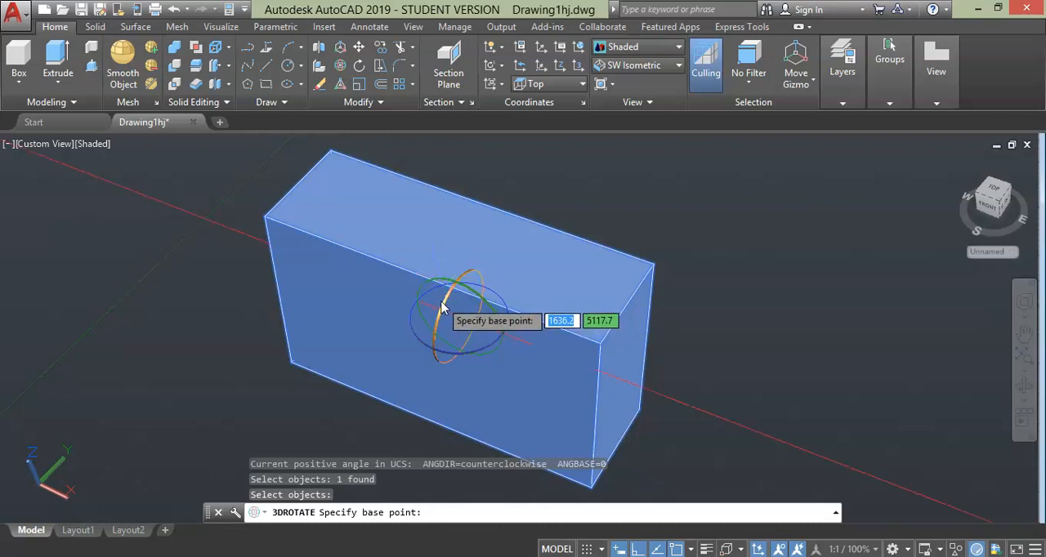
click(455, 319)
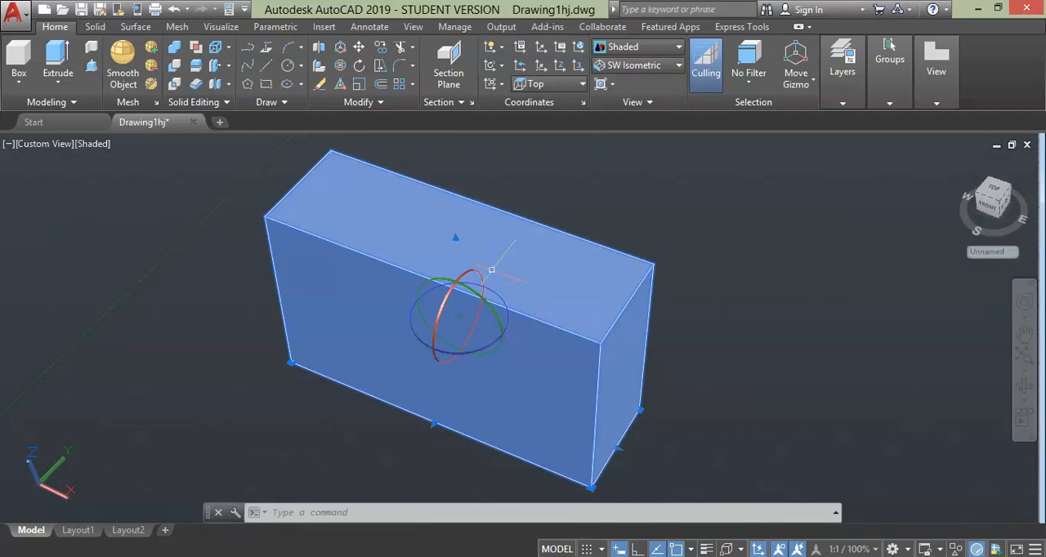
- Rotate the box a quarter turn about its centre, then orbit the view to a new angle
key(Escape)
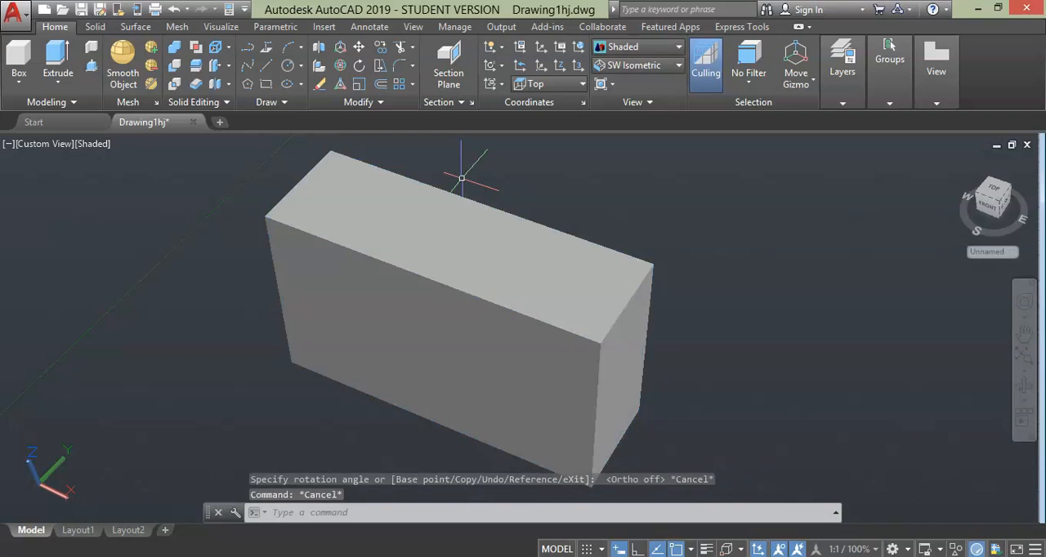
click(399, 280)
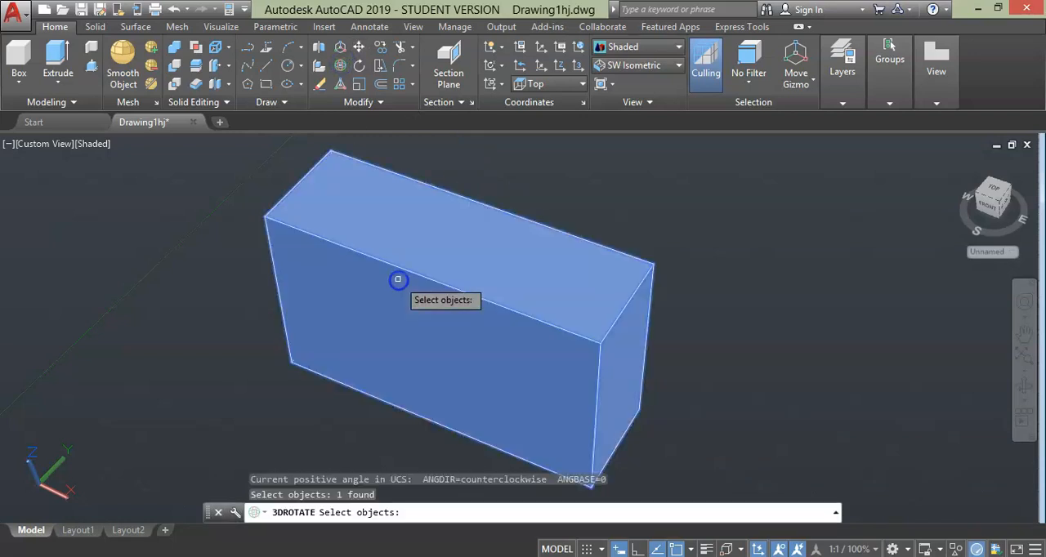
key(enter)
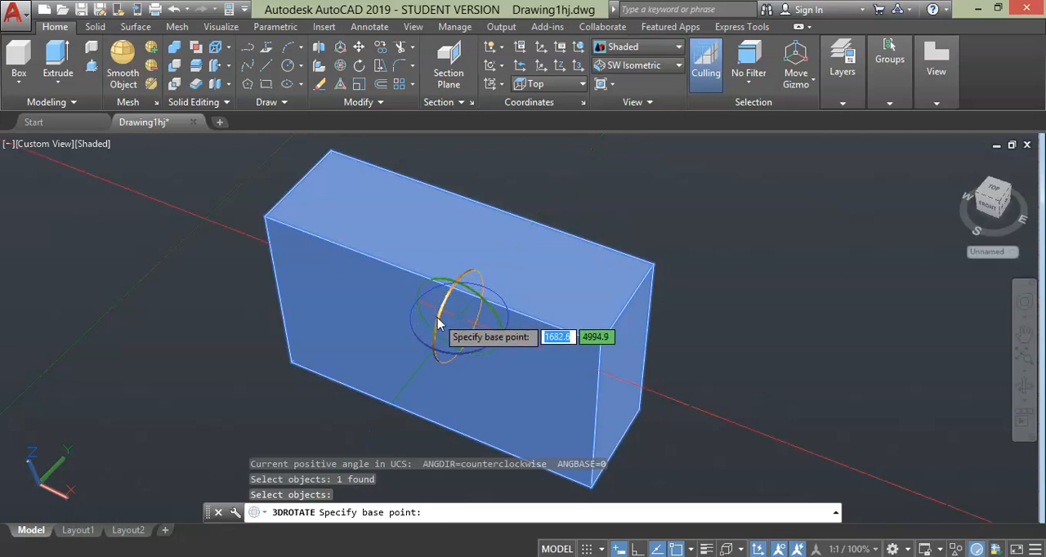
click(447, 306)
text(90)
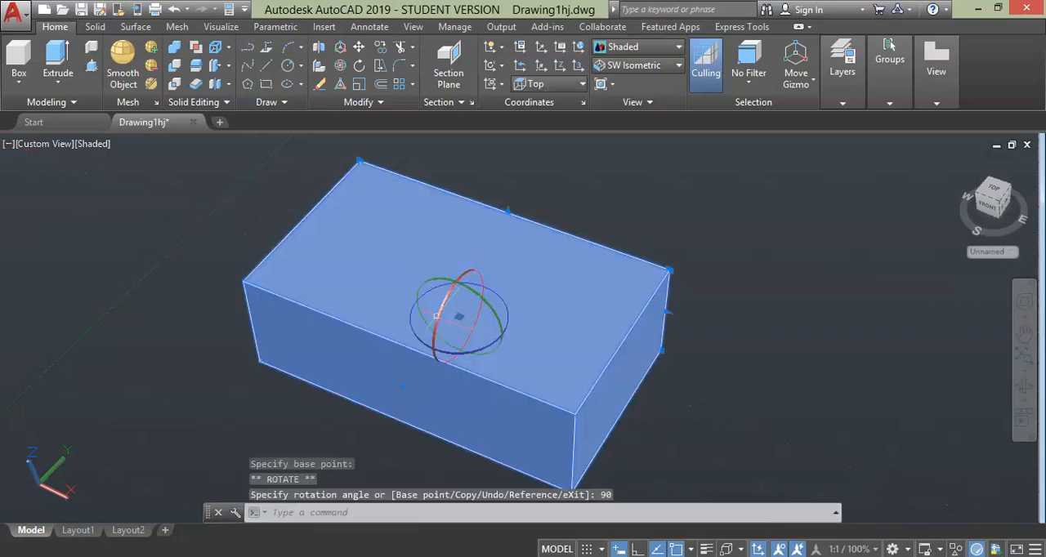
key(Escape)
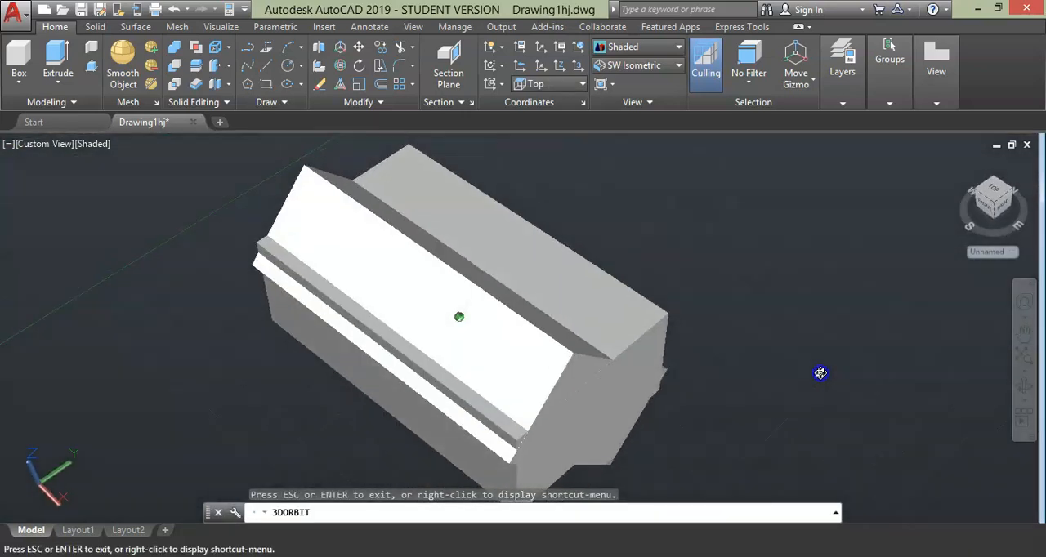
drag(460, 317, 636, 252)
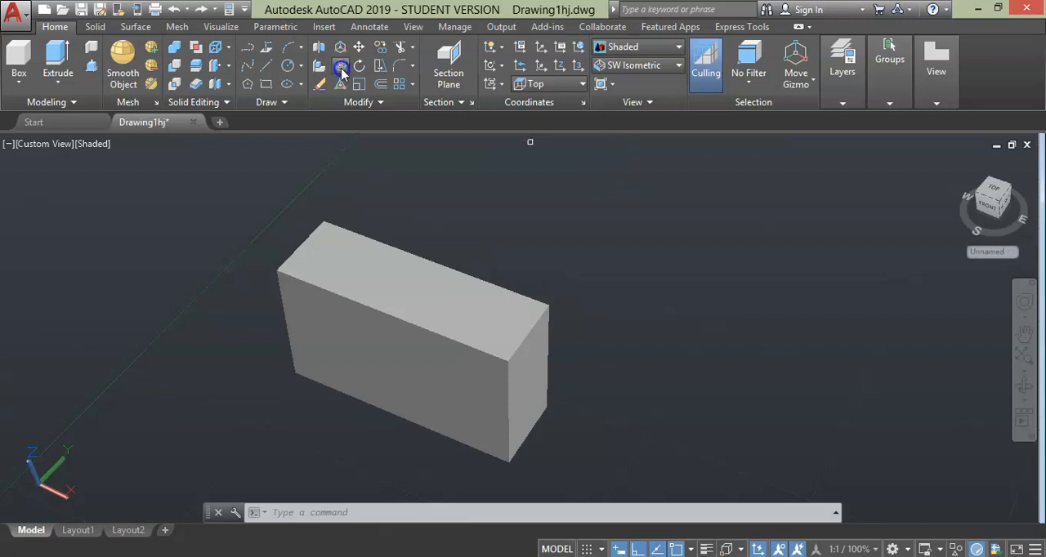
- Begin another 3D Rotate of the box pivoting at its top corner
click(340, 68)
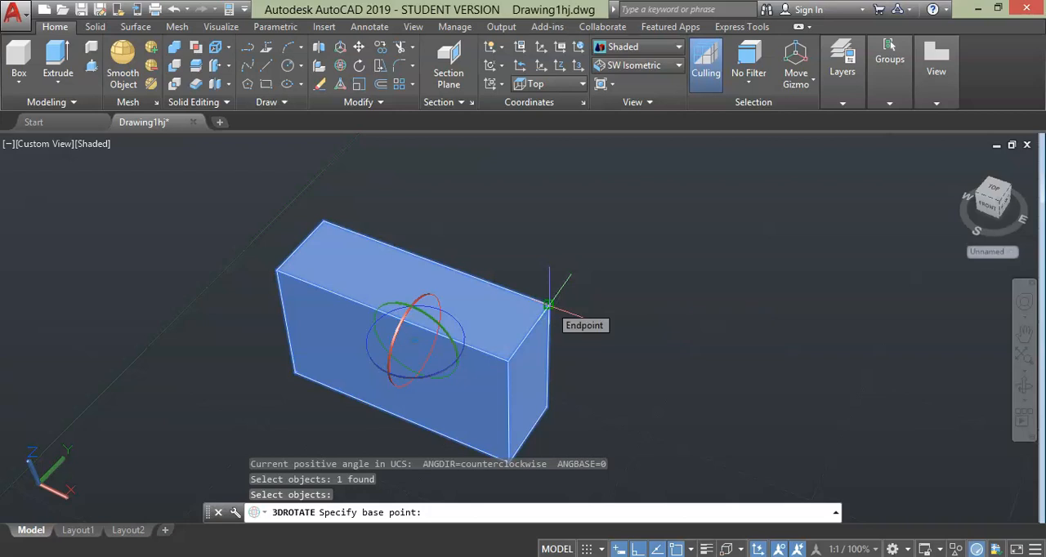
click(548, 305)
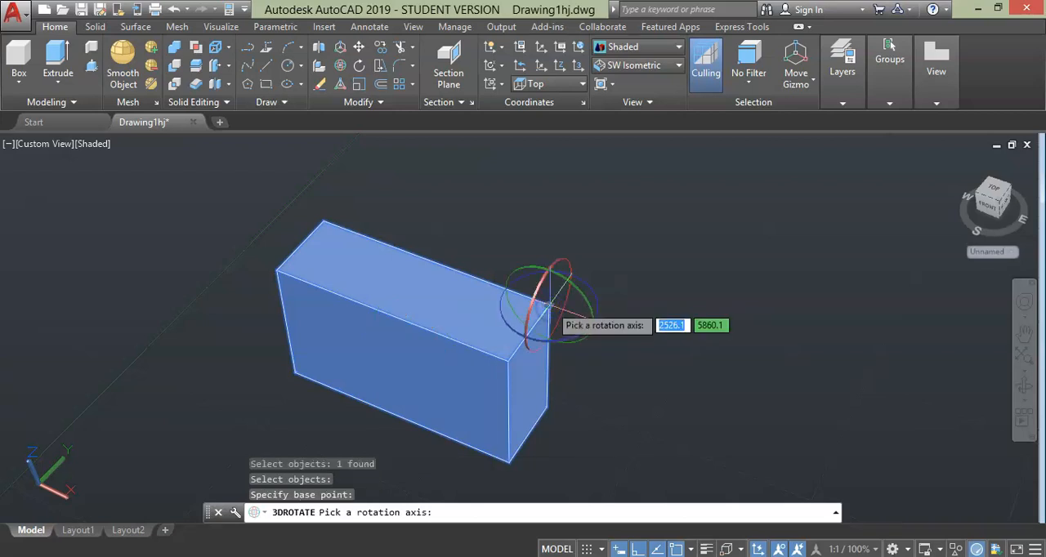
mouse_move(640, 291)
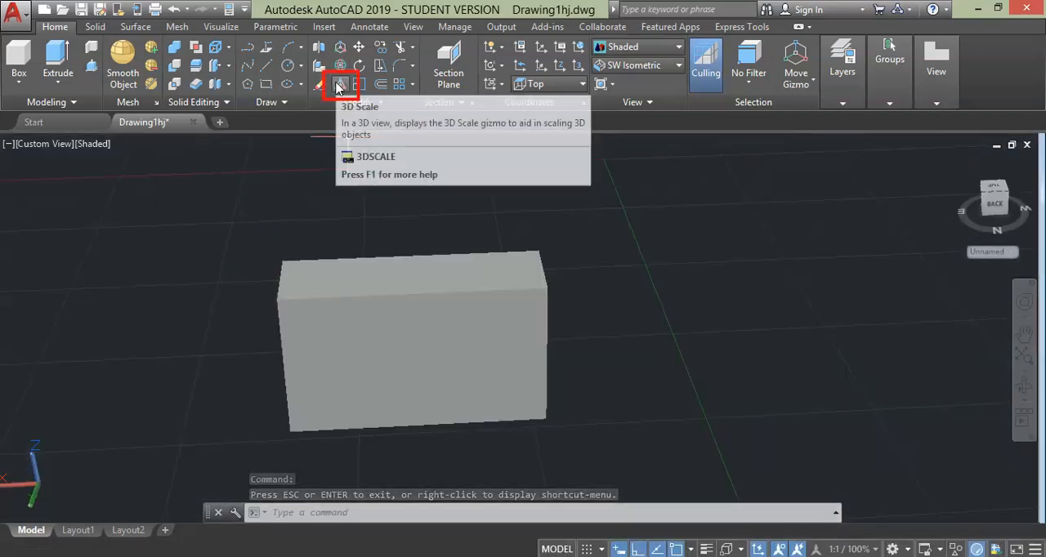
- Begin a 3D Scale of the box anchored at its top right corner
click(340, 85)
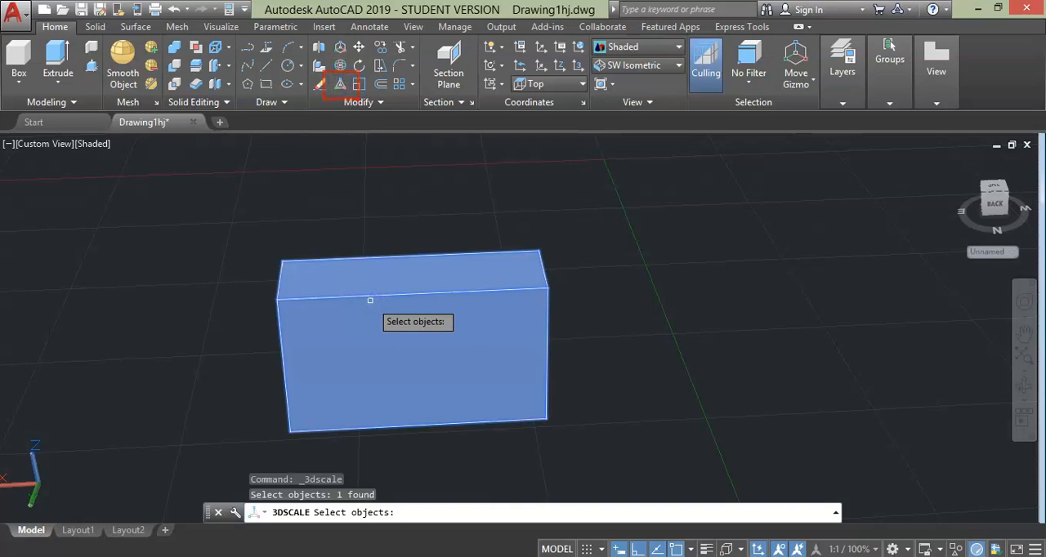
key(enter)
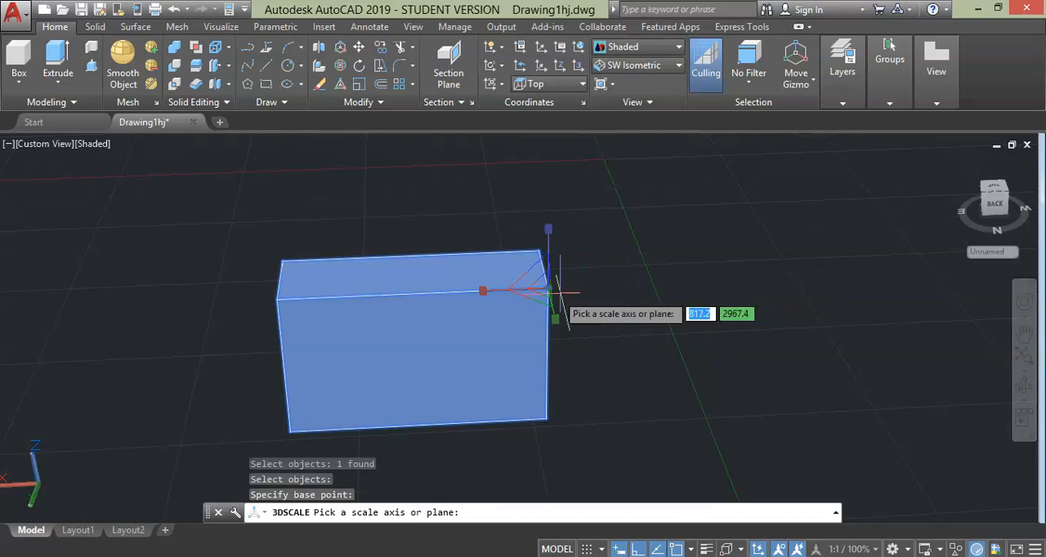
mouse_move(556, 318)
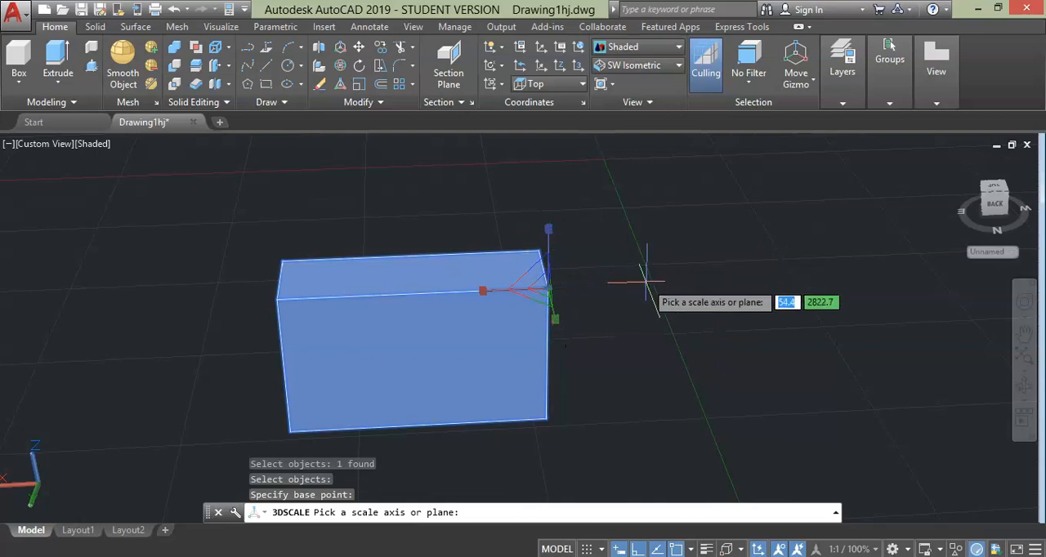
mouse_move(646, 281)
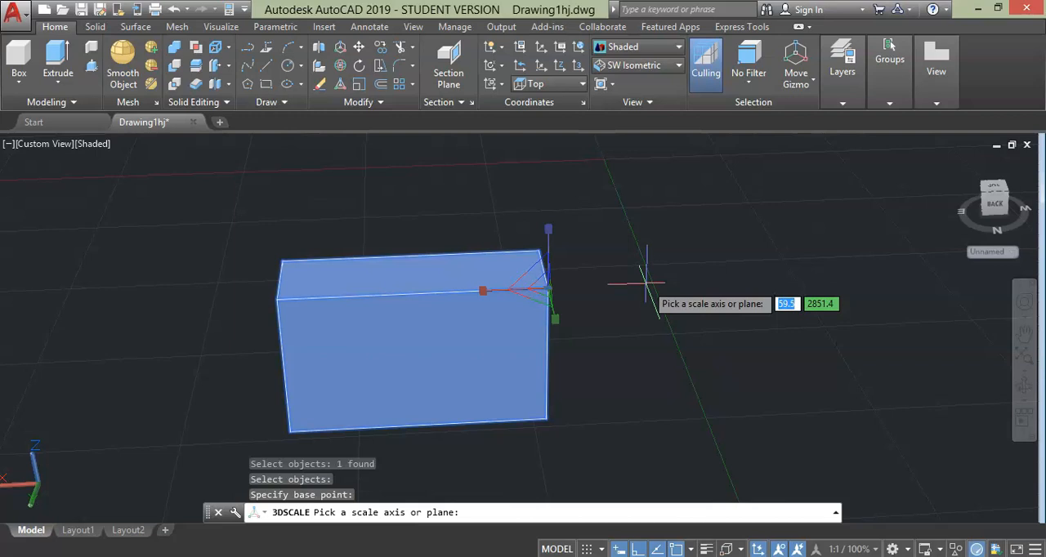
mouse_move(645, 281)
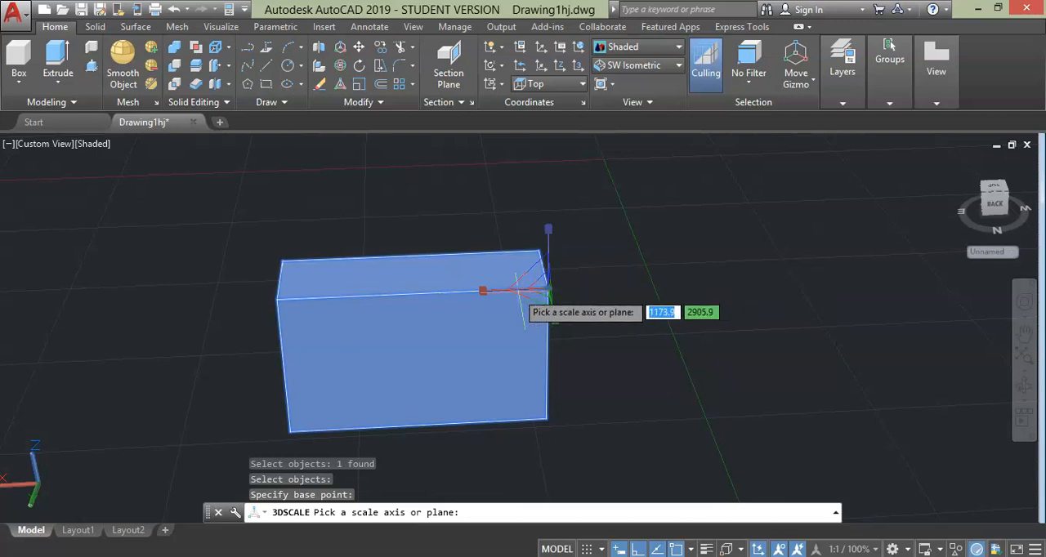
mouse_move(488, 294)
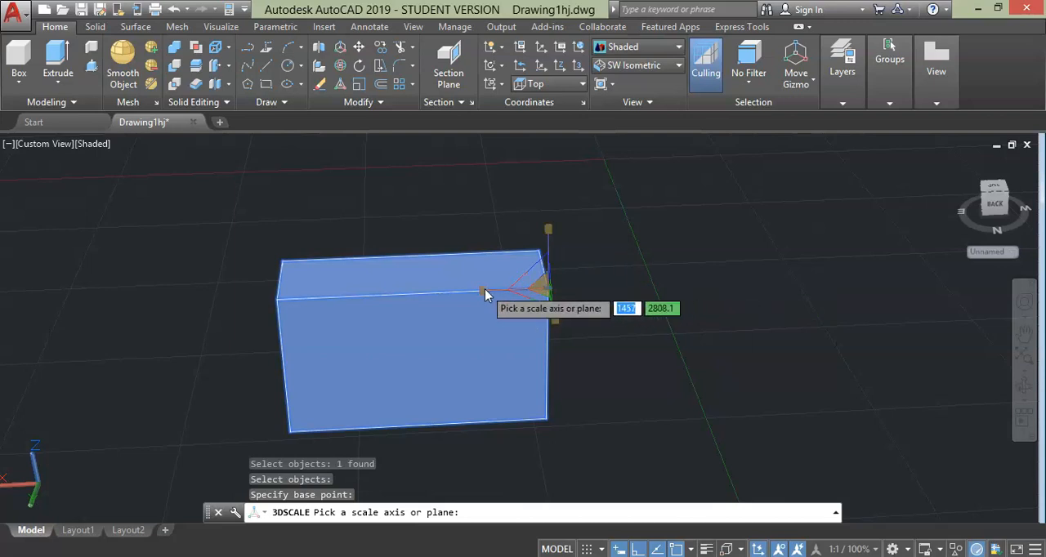
click(484, 288)
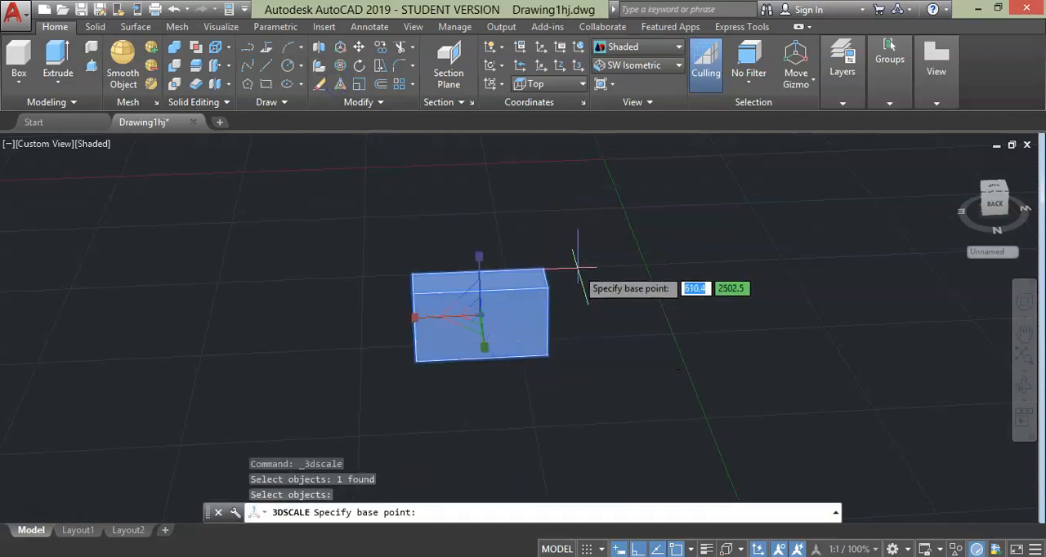
- Scale the box up uniformly from its top corner and pan to keep it in view
click(480, 289)
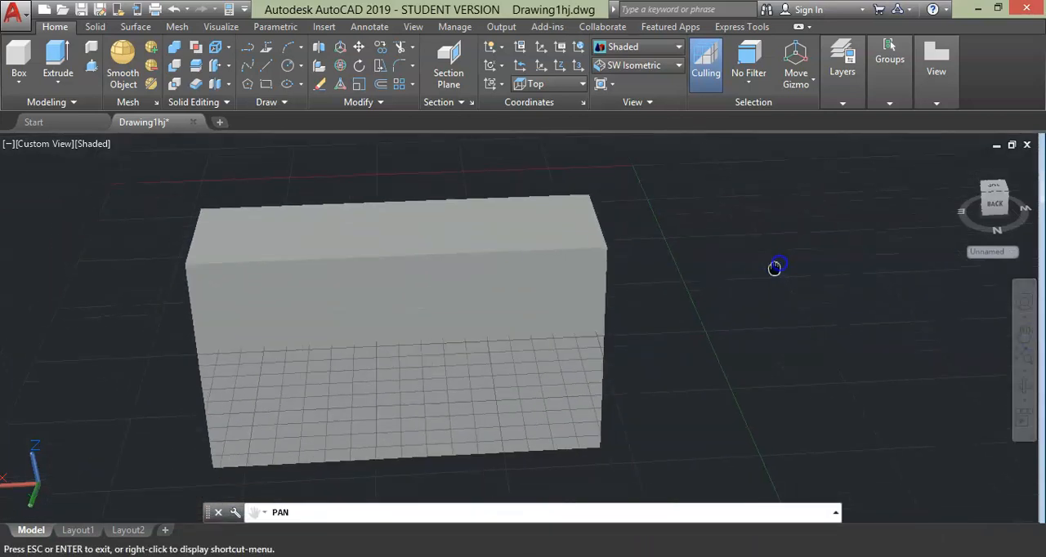
drag(775, 268, 832, 268)
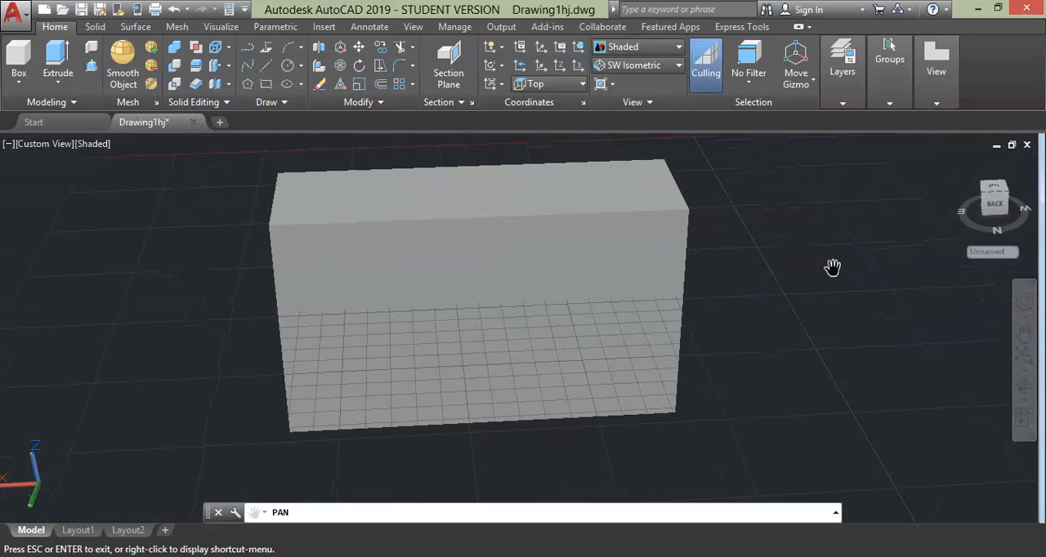